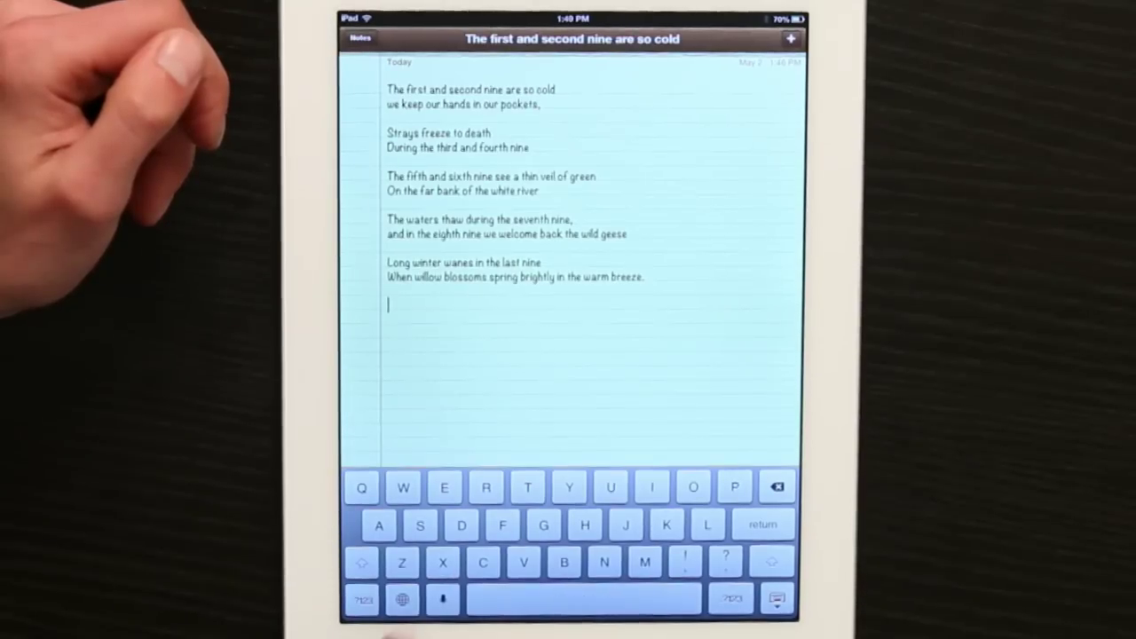
Switch the keyboard from English to Chinese handwriting input via the language list
{"action": "left_click", "coordinate": [401, 596]}
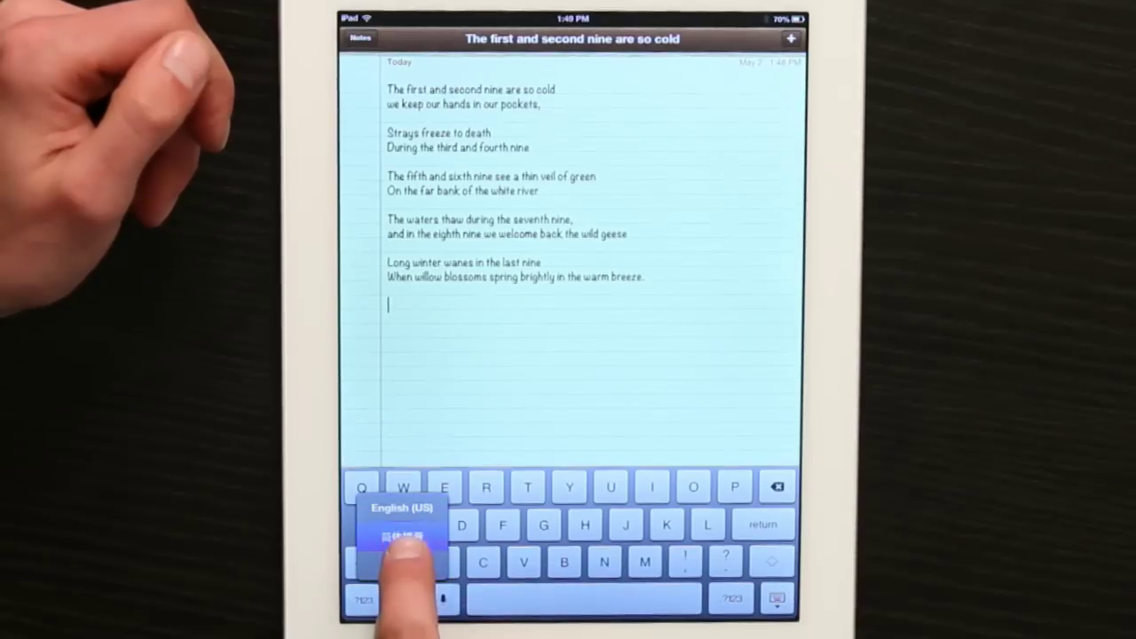
{"action": "left_click", "coordinate": [401, 528]}
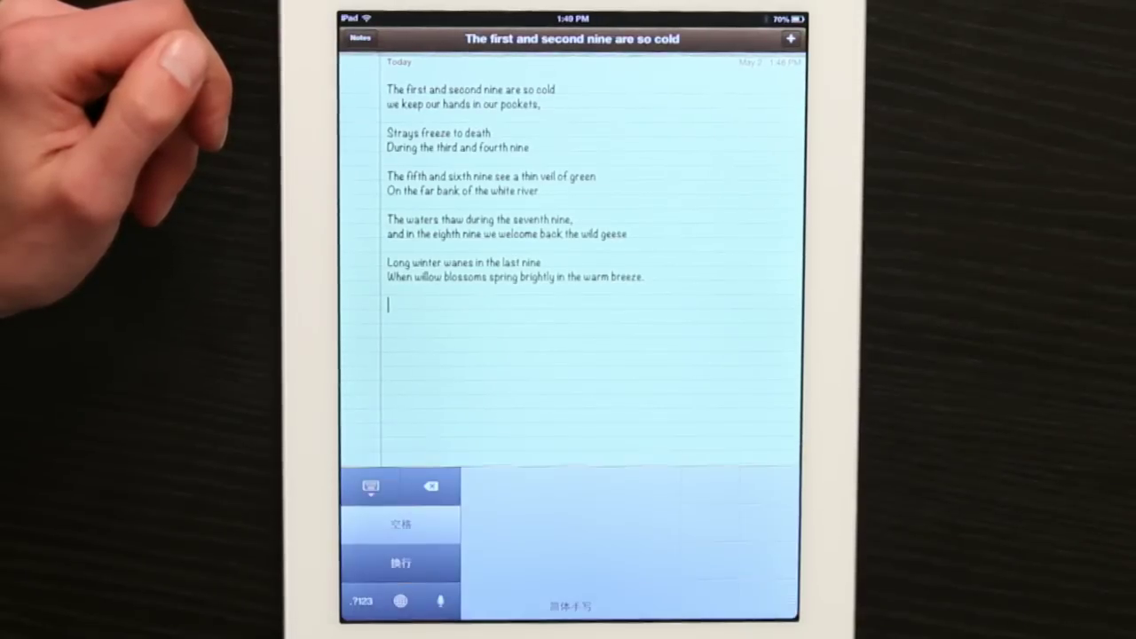